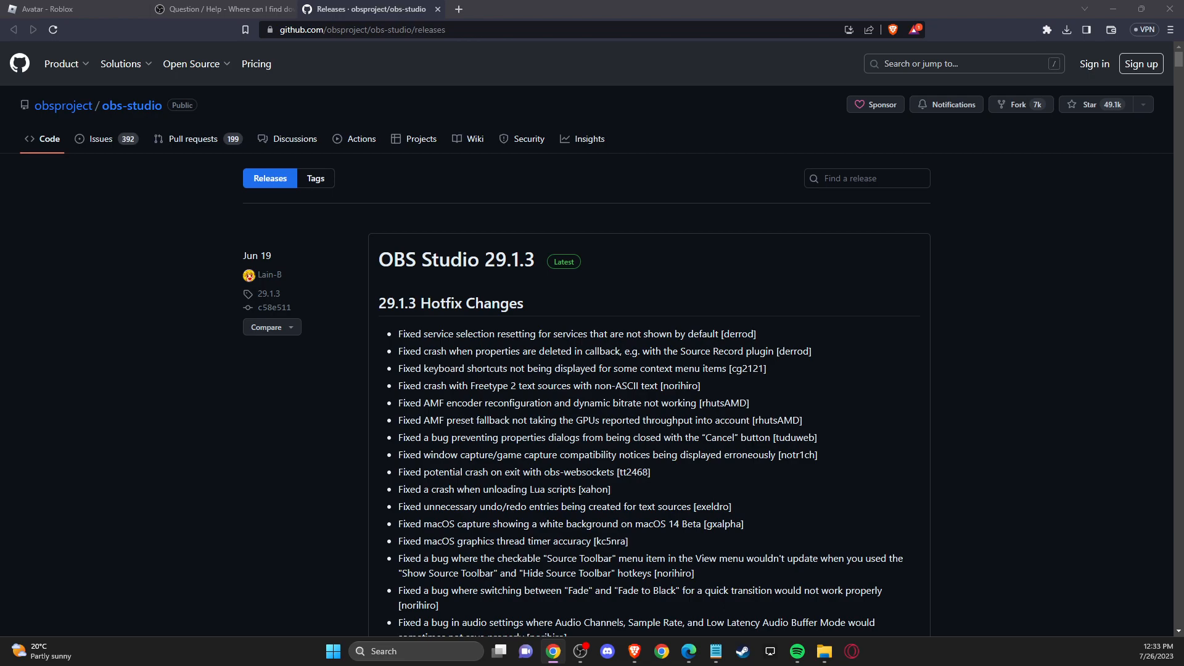
pyautogui.moveTo(553, 89)
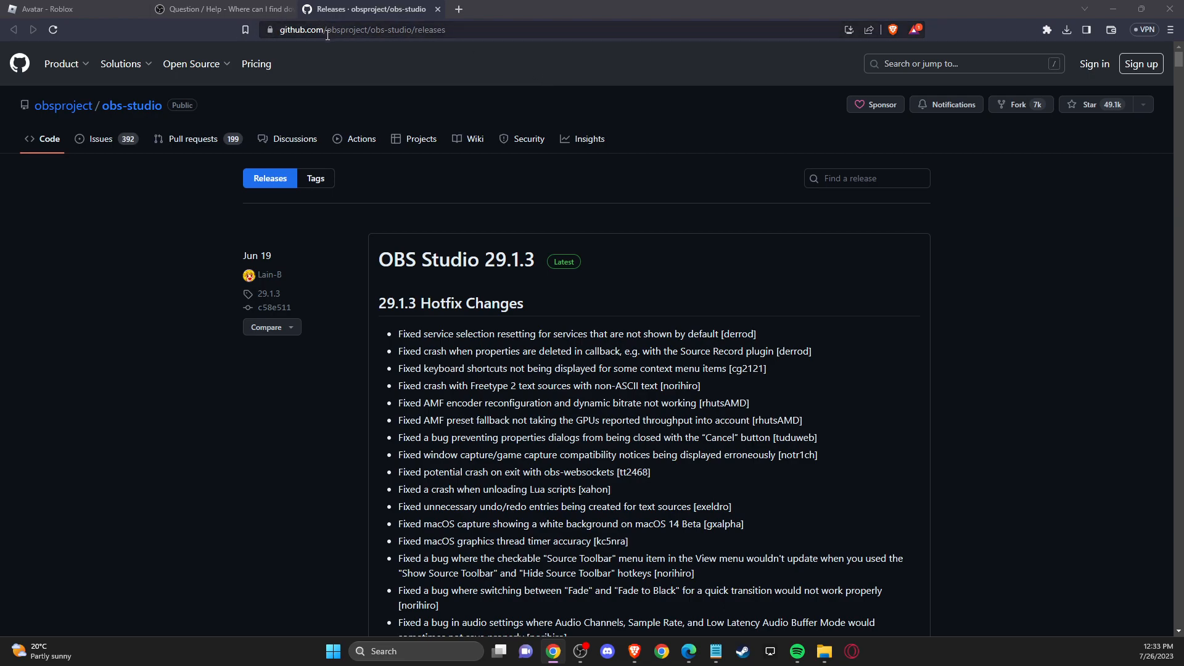
pyautogui.moveTo(474, 47)
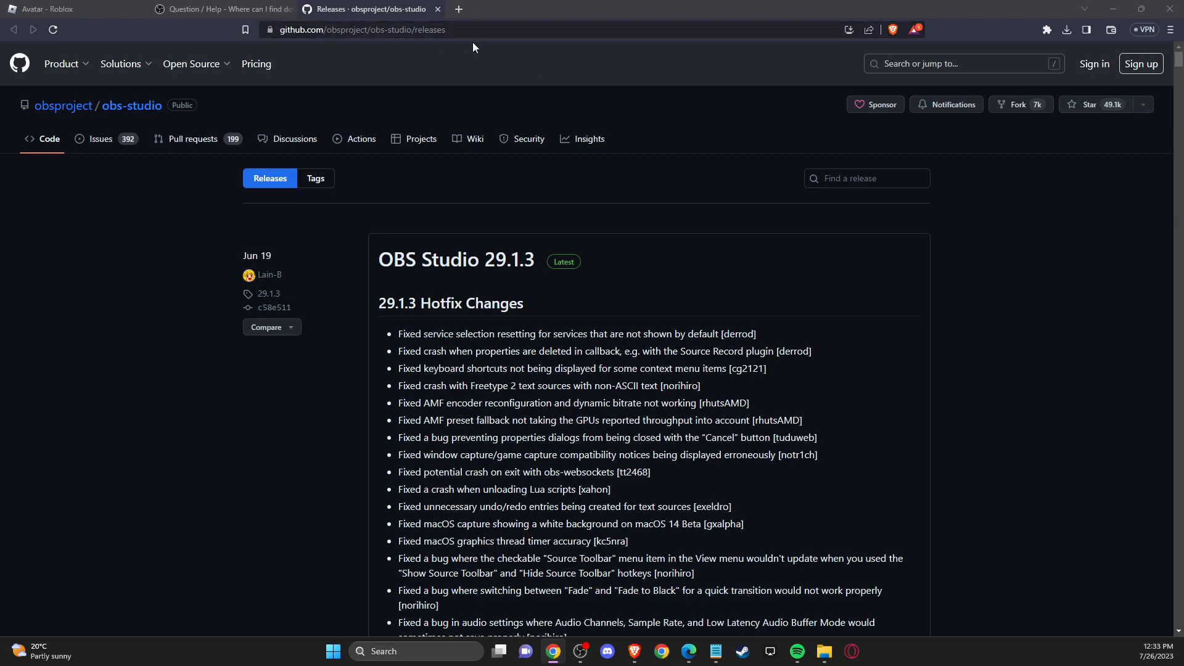
pyautogui.moveTo(837, 321)
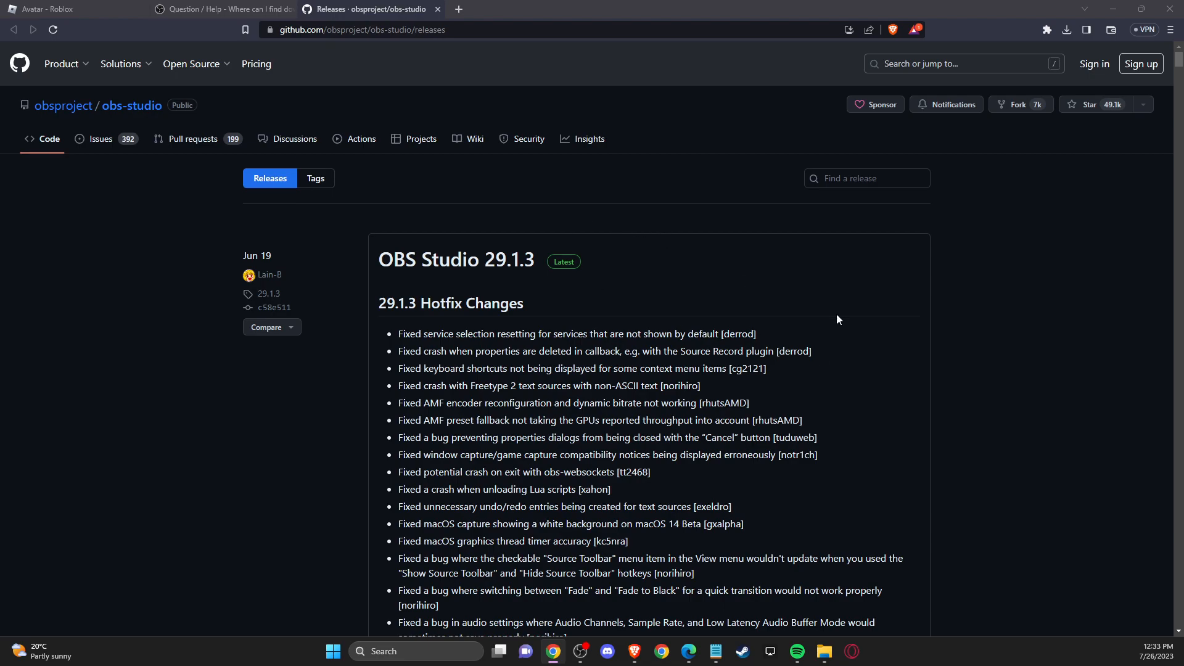
pyautogui.moveTo(592, 233)
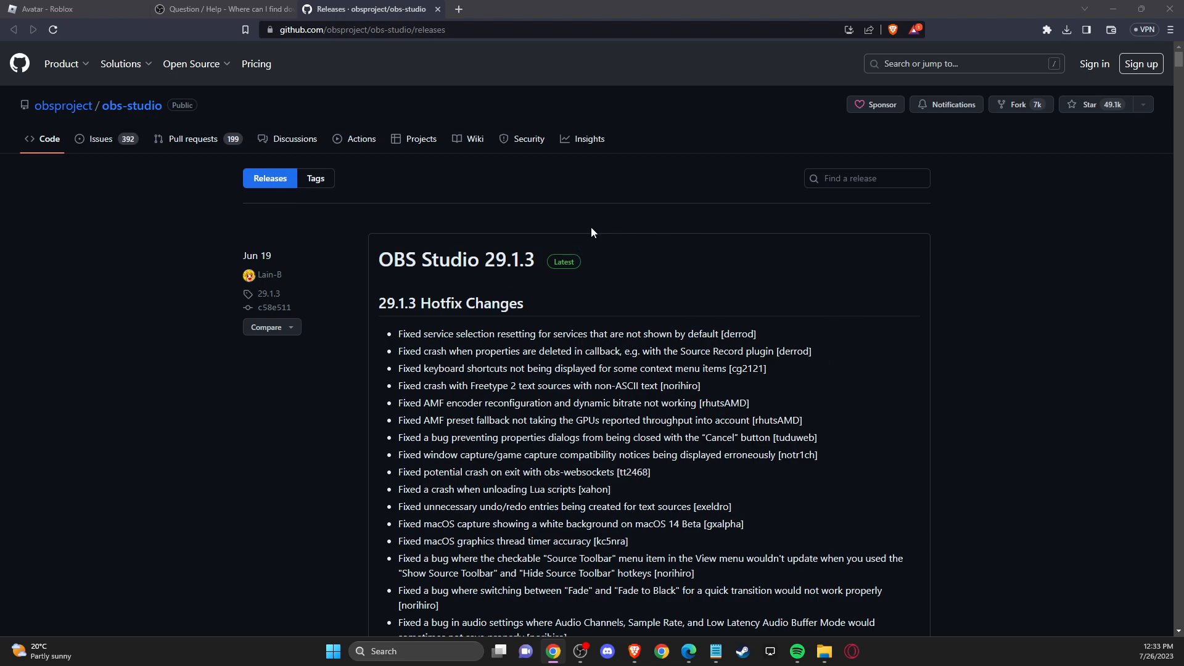
pyautogui.moveTo(630, 260)
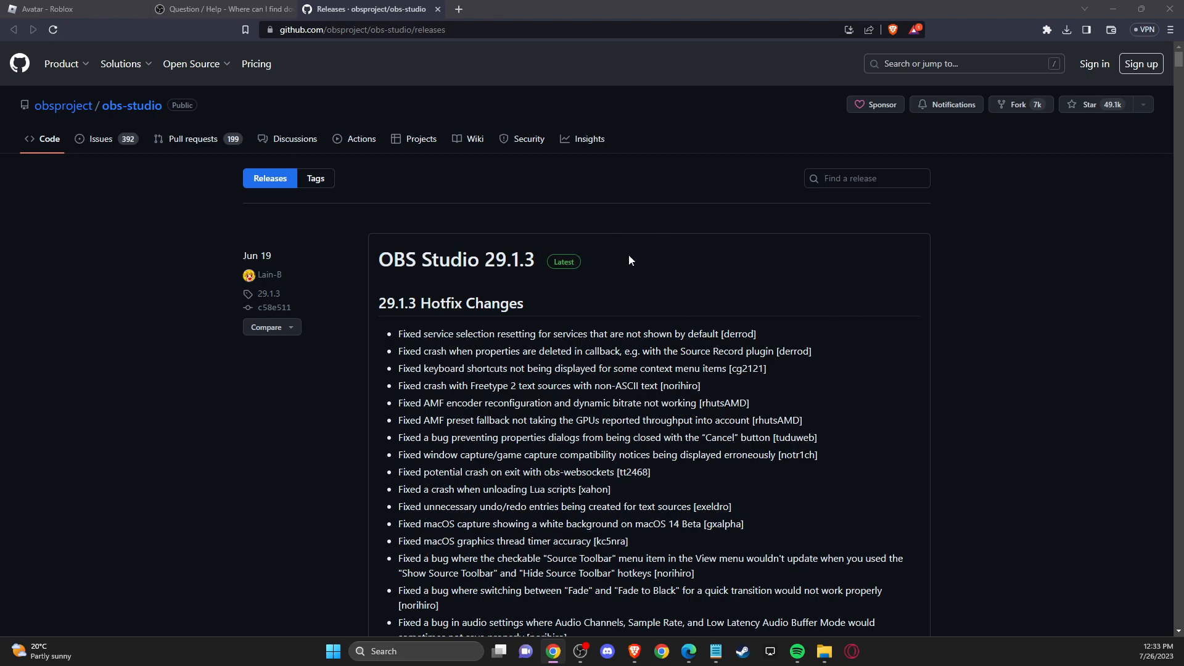
pyautogui.moveTo(686, 269)
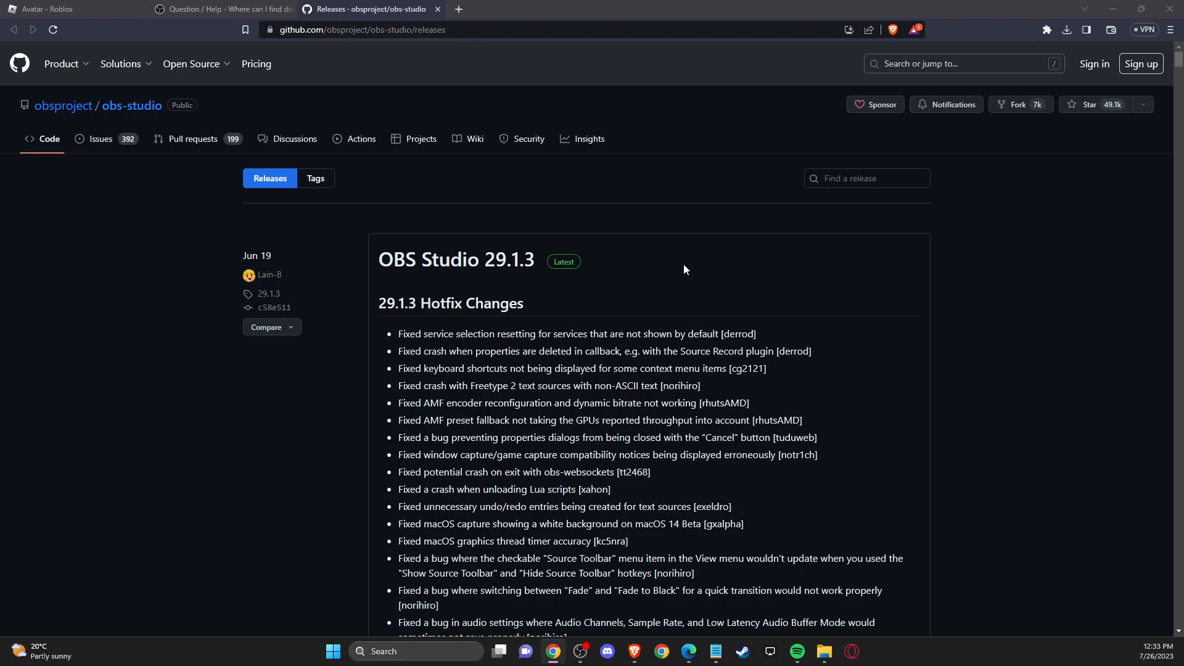
pyautogui.moveTo(441, 267)
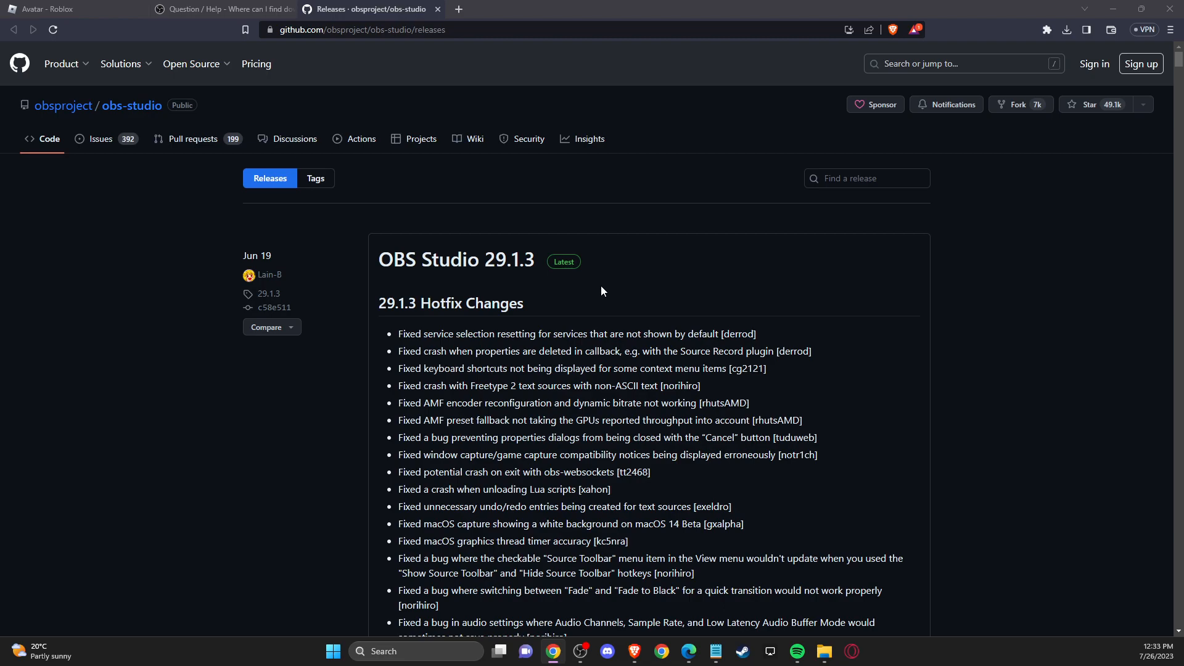
# - Scroll the obs-studio Releases page past the 29.1.2 notes to its Assets list
pyautogui.scroll(-3)
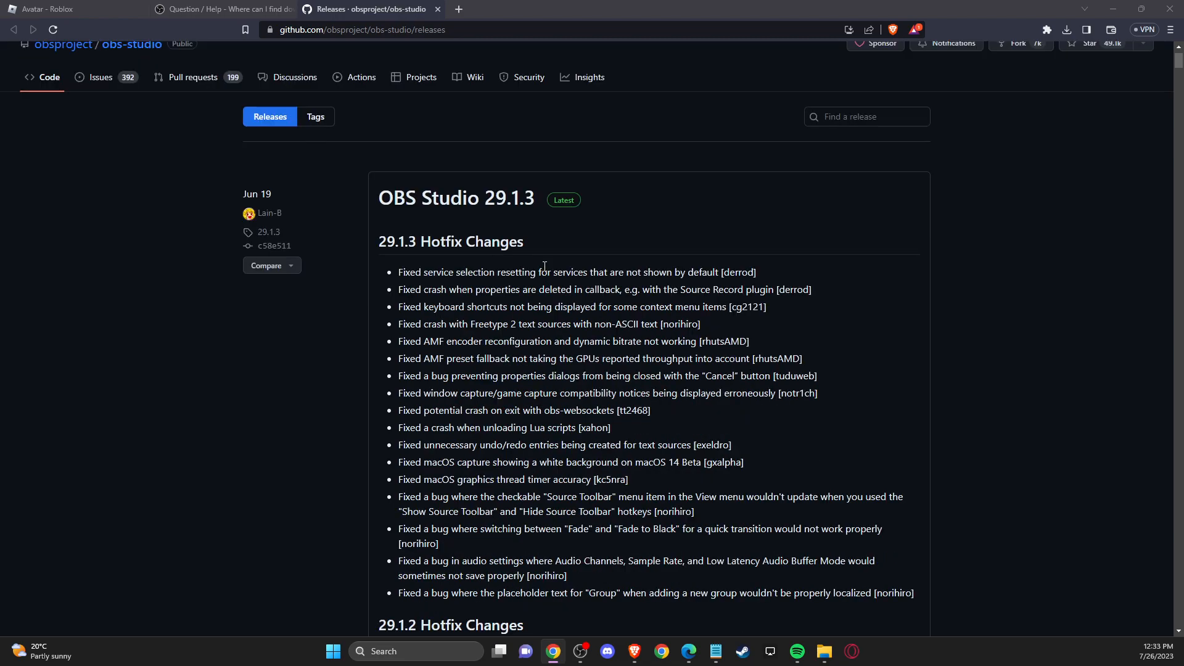
pyautogui.moveTo(491, 203)
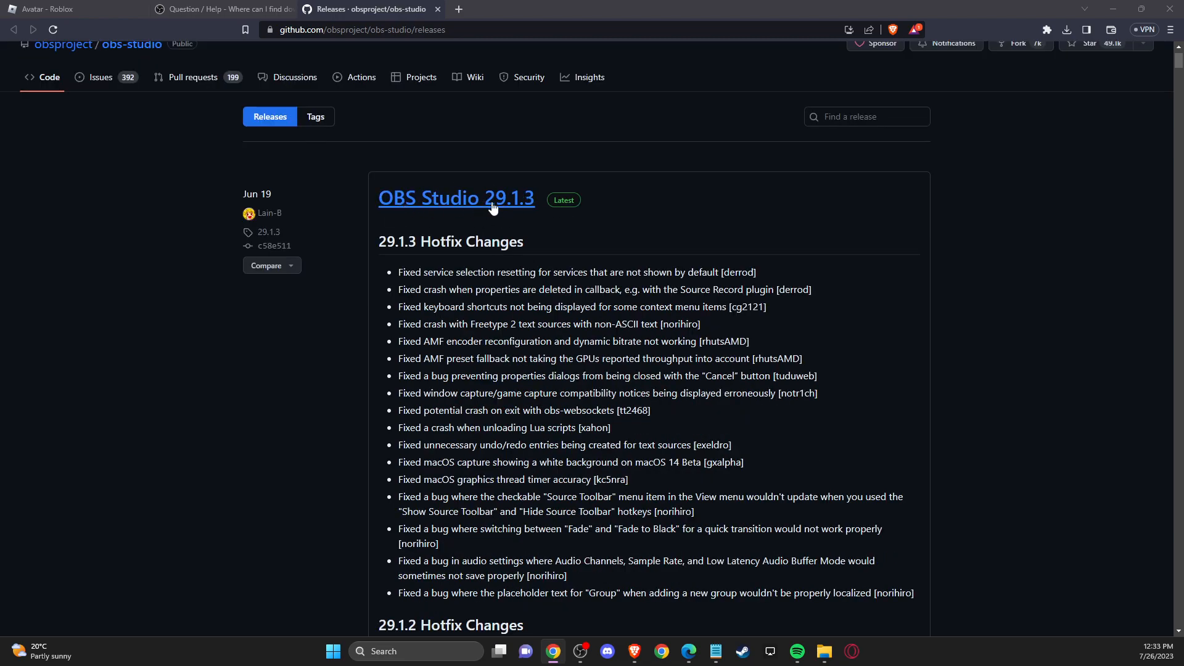
pyautogui.moveTo(519, 210)
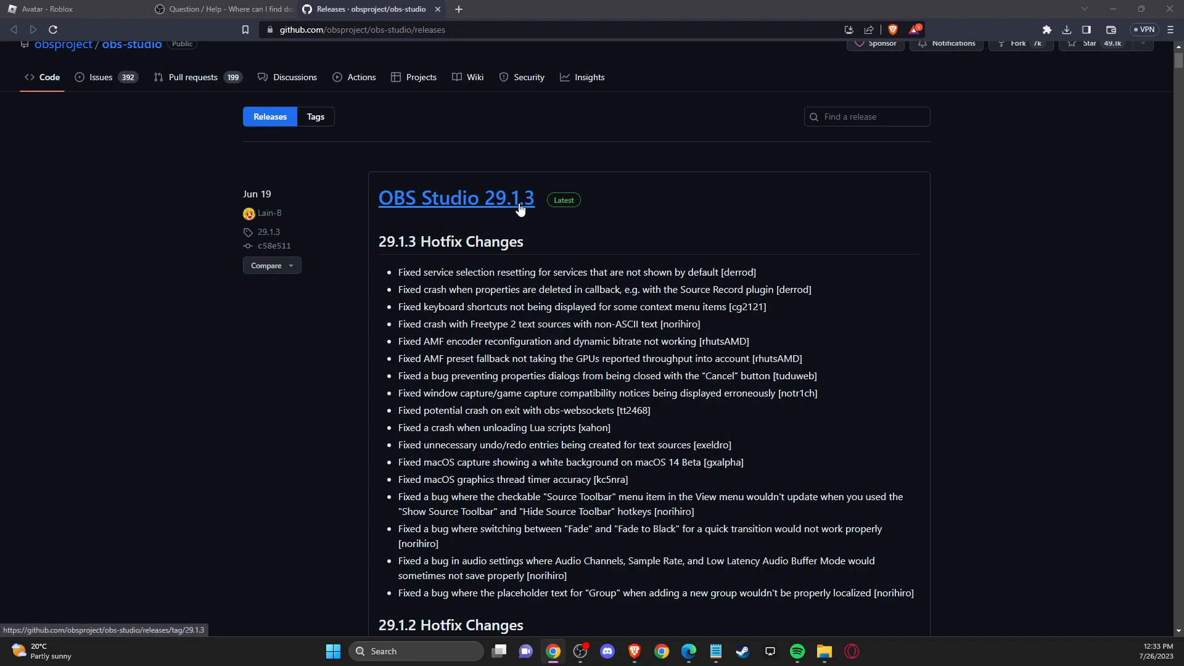
pyautogui.scroll(-3)
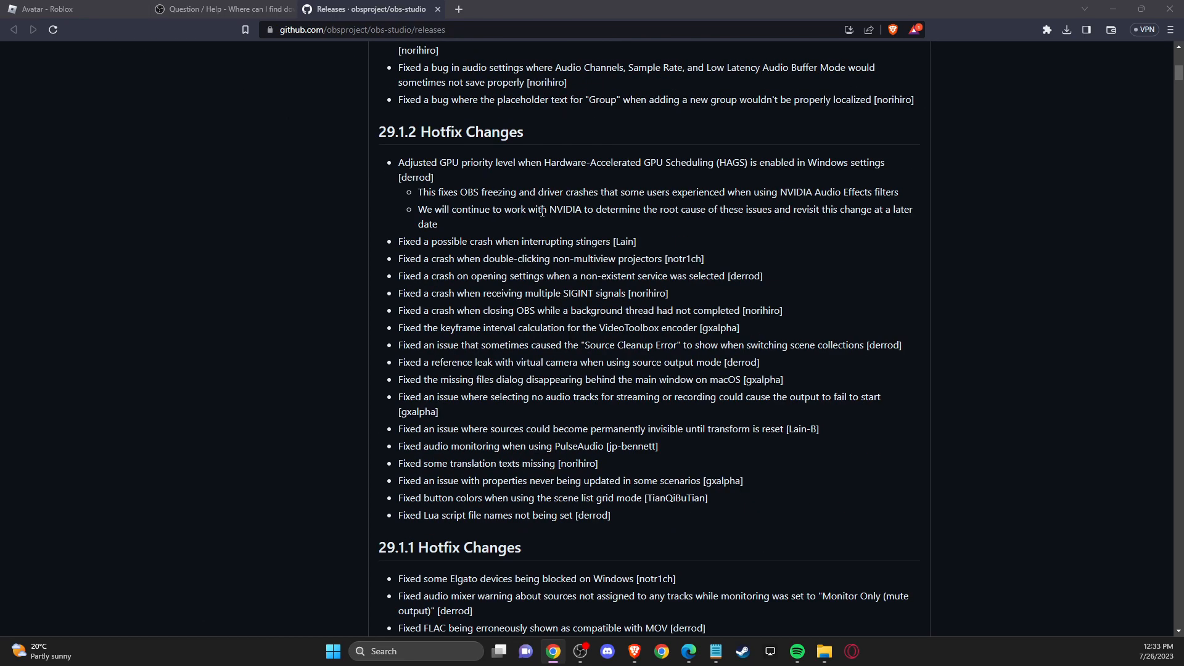
pyautogui.scroll(3)
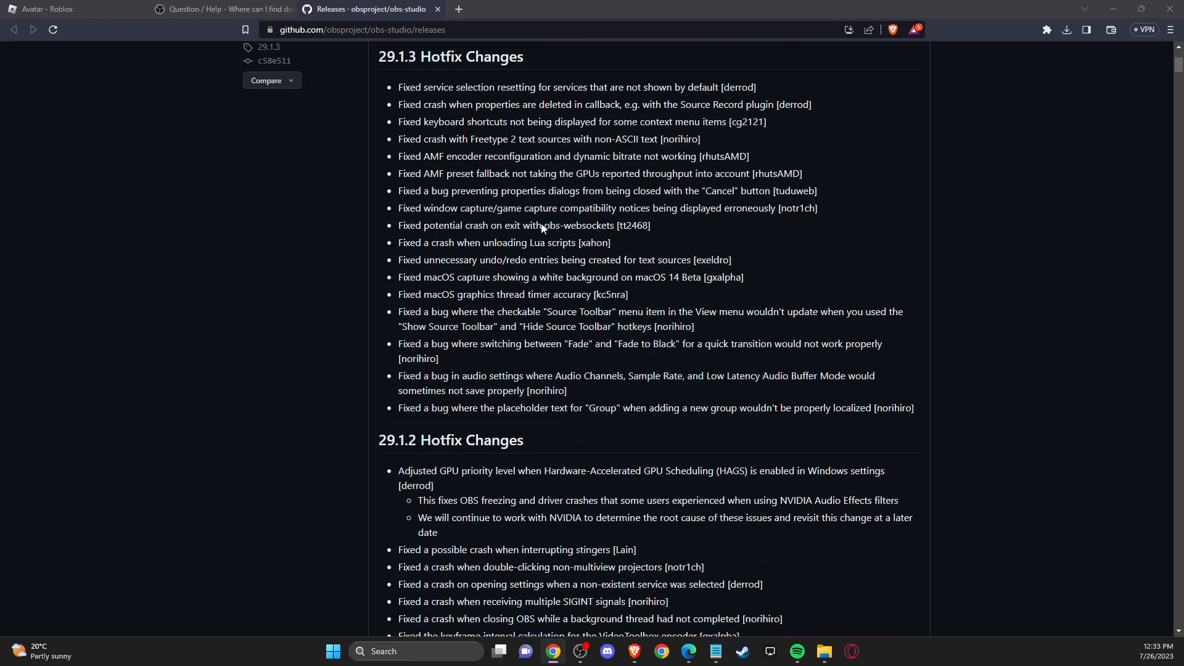
pyautogui.scroll(-3)
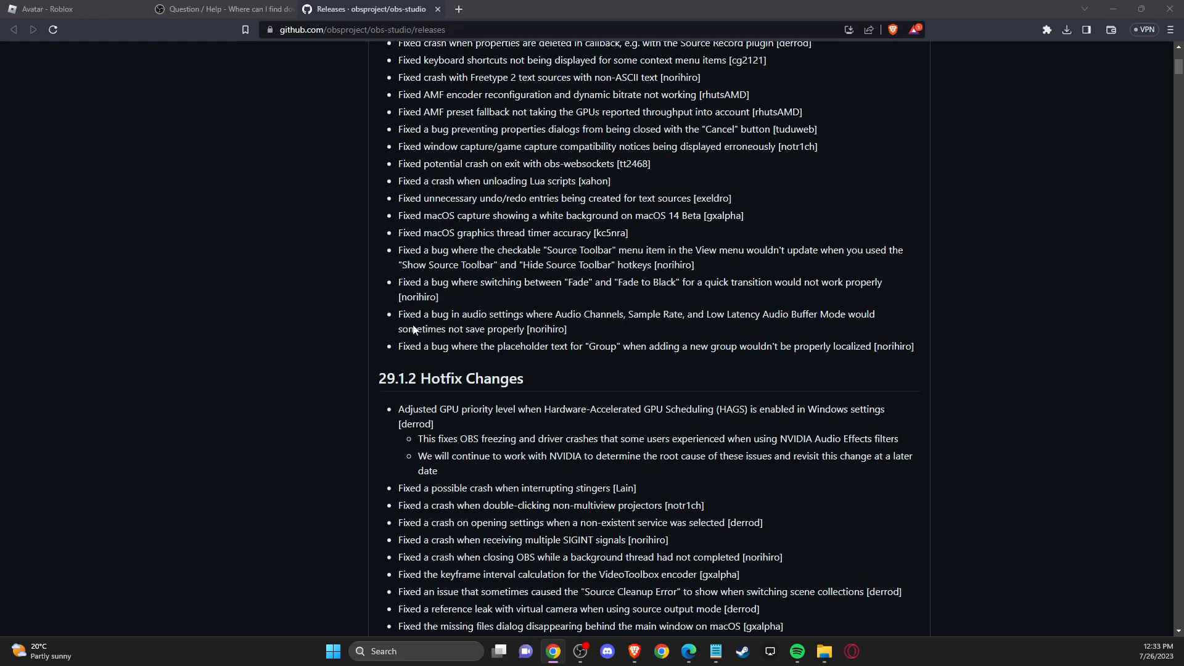
pyautogui.moveTo(405, 382)
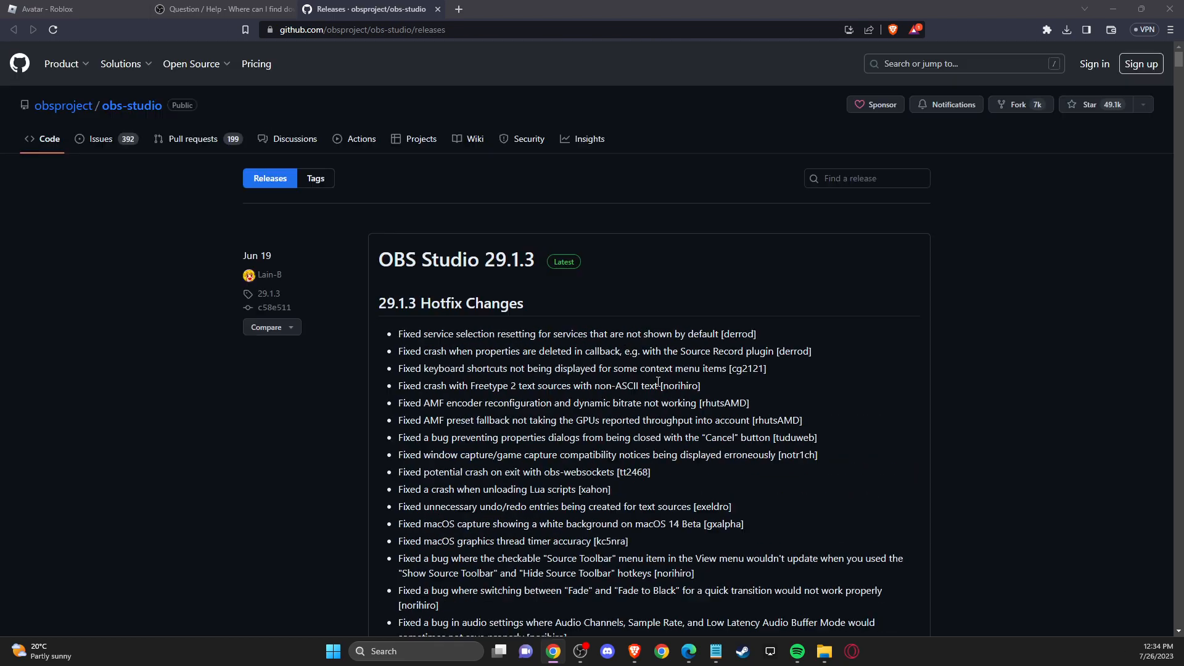
pyautogui.scroll(-3)
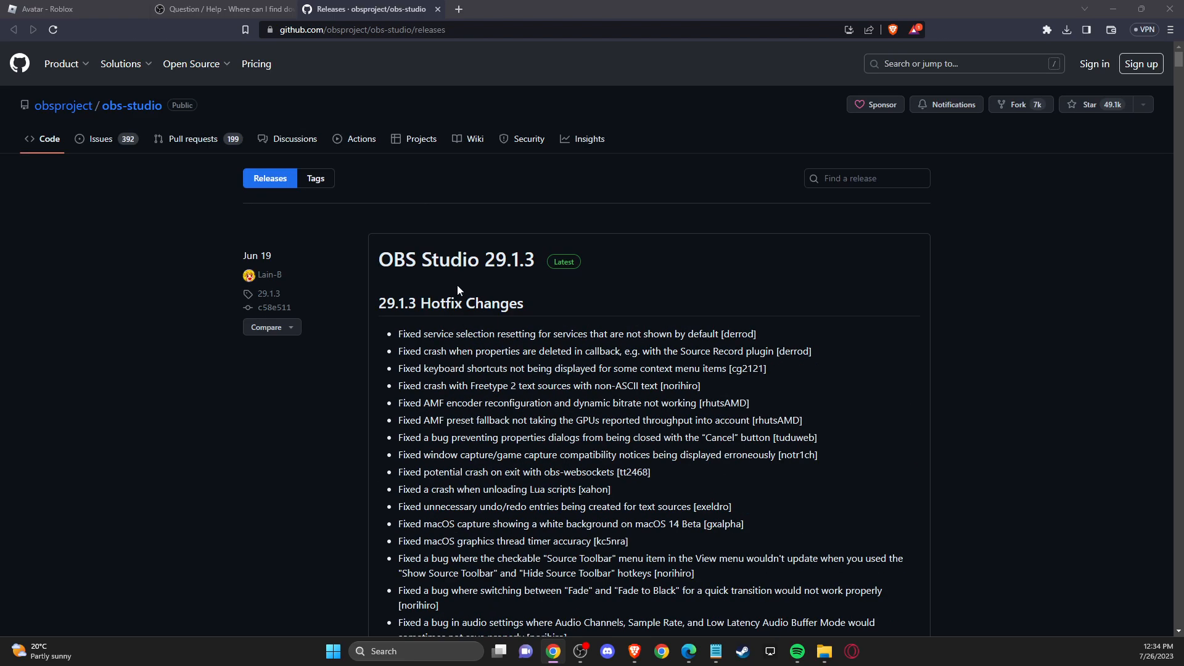
pyautogui.scroll(-3)
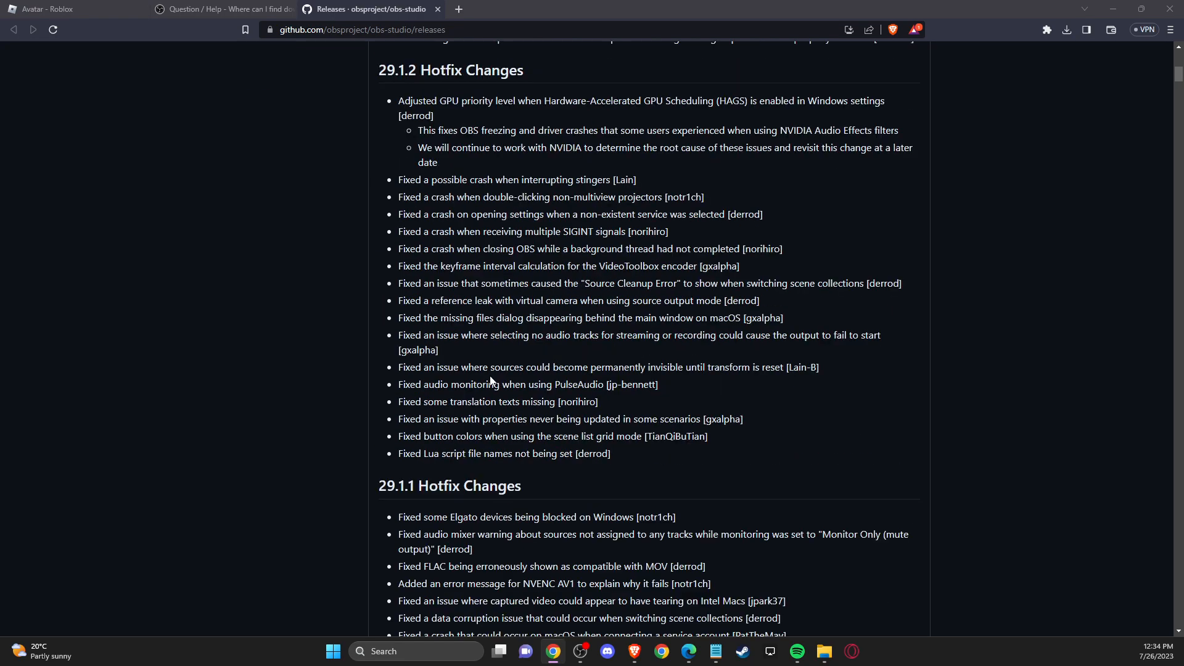
pyautogui.scroll(-3)
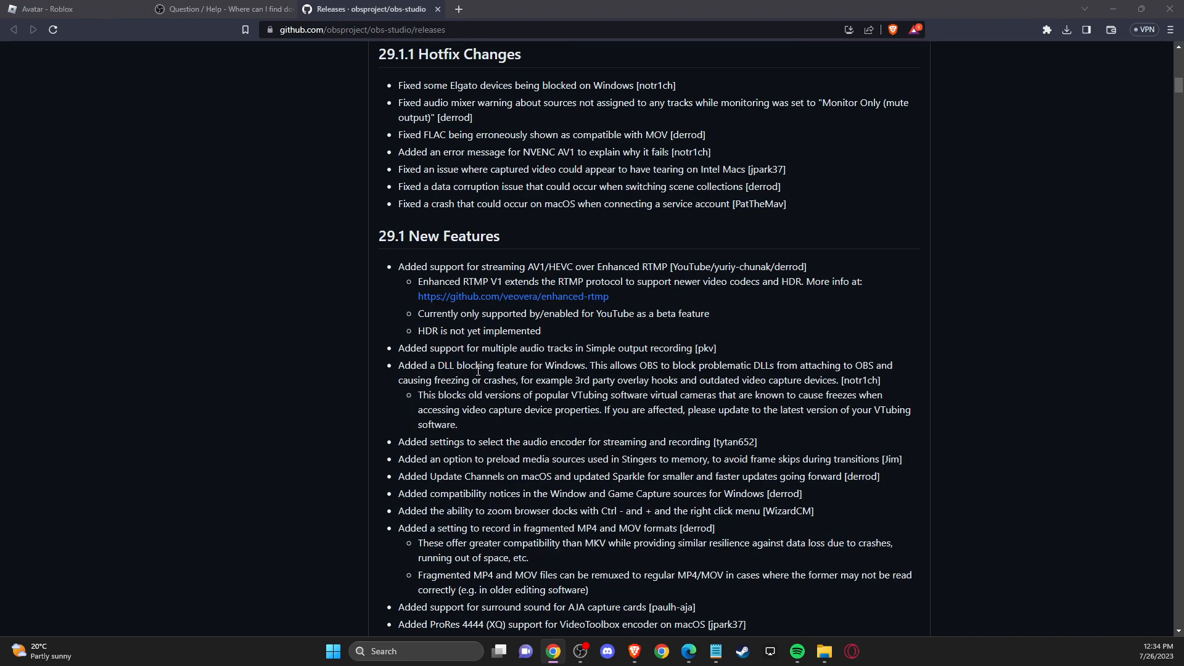
pyautogui.scroll(-3)
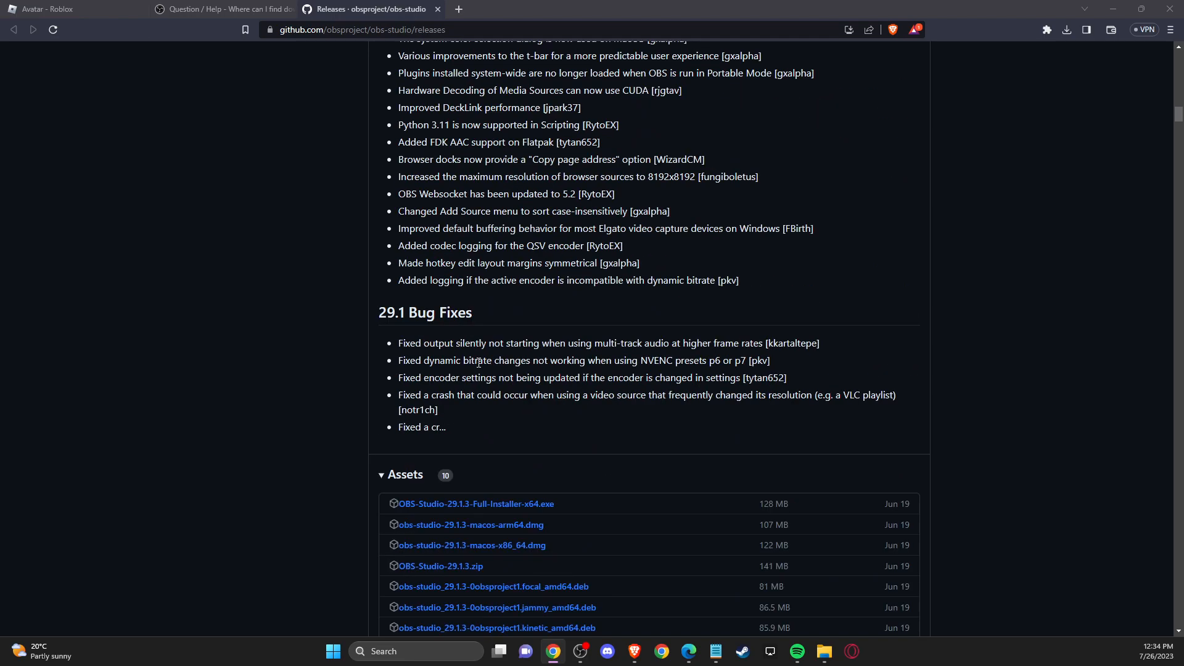
pyautogui.scroll(-3)
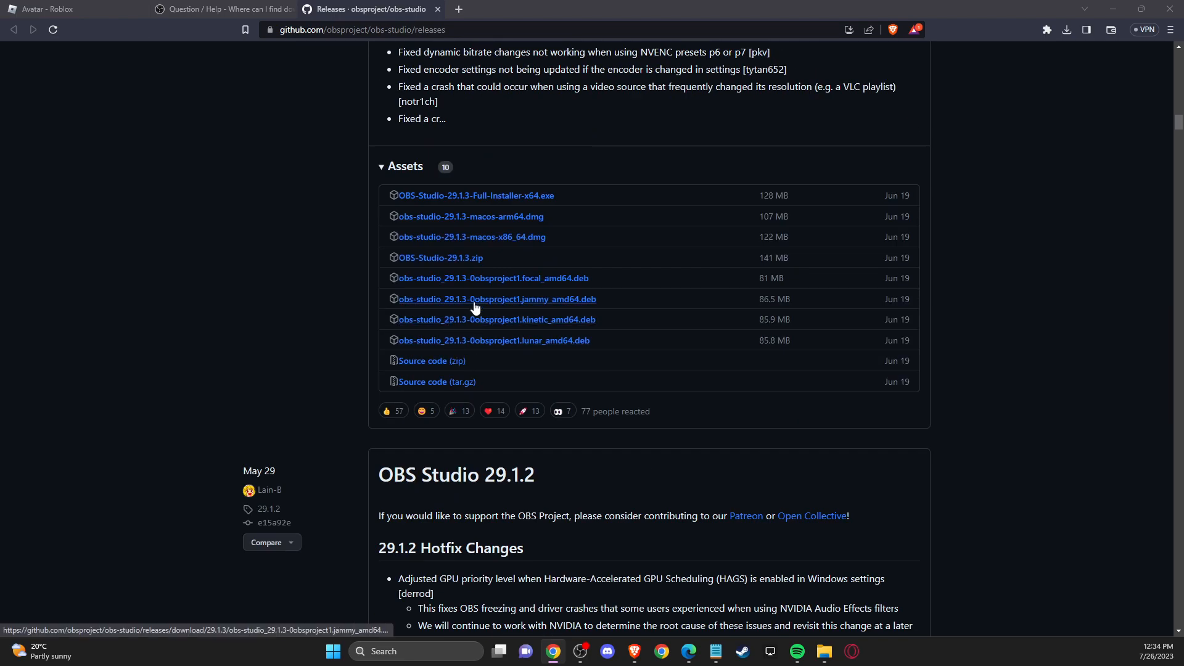
pyautogui.scroll(-3)
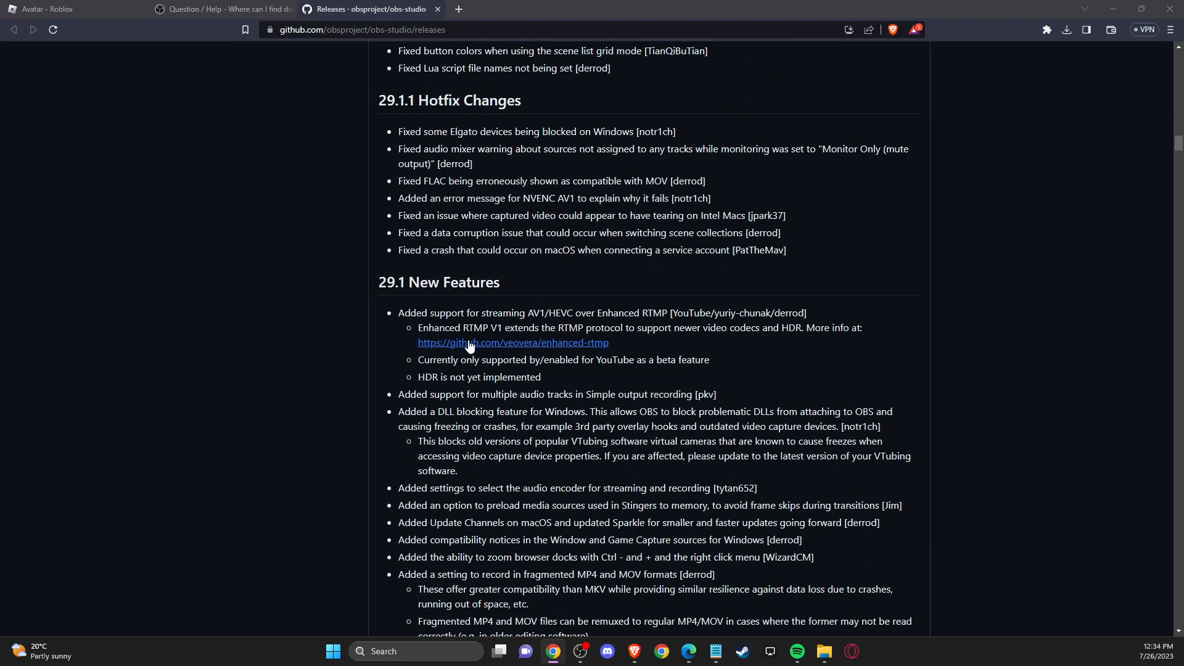
pyautogui.scroll(-3)
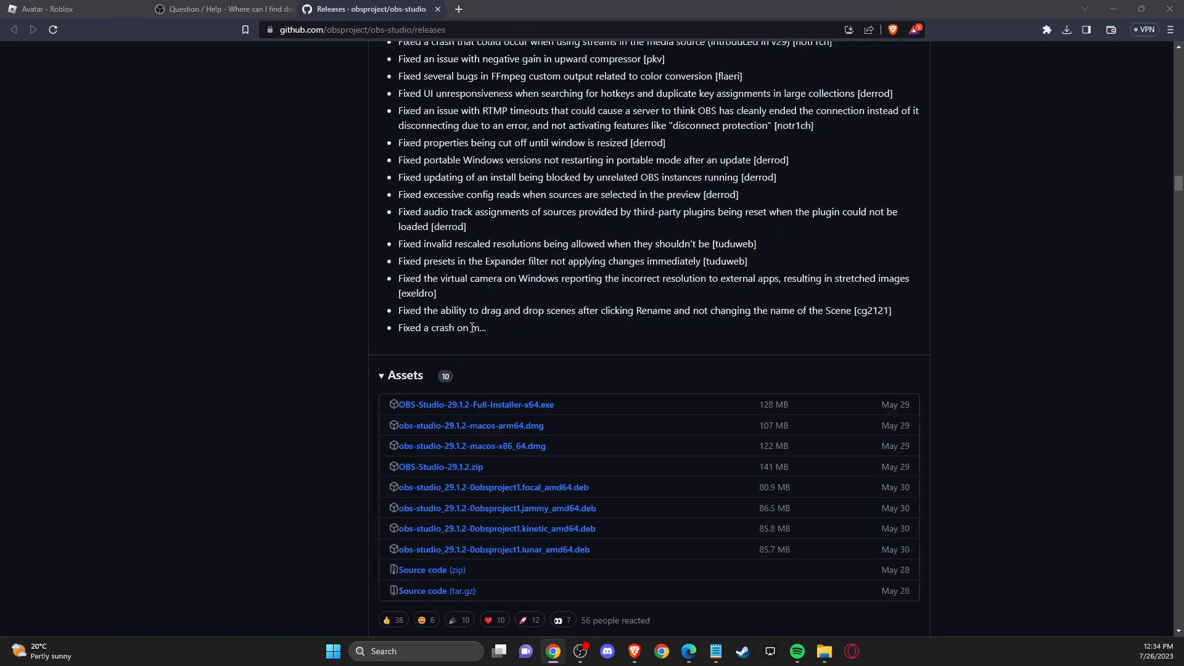
pyautogui.scroll(-3)
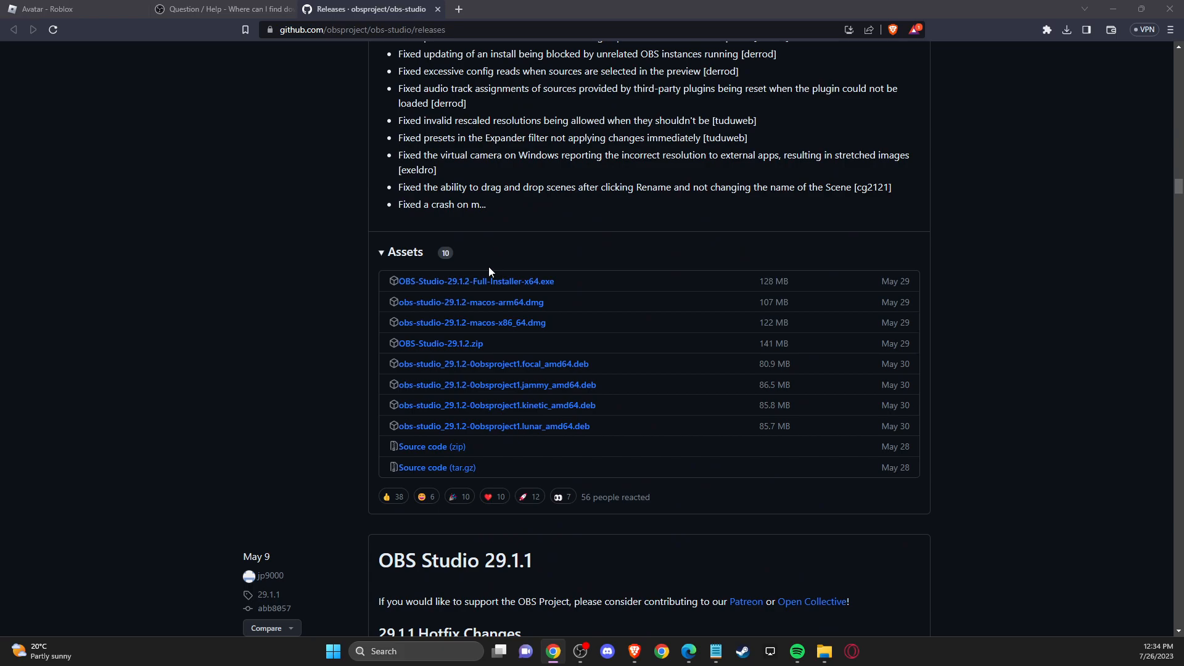
# - Download OBS-Studio-29.1.2-Full-Installer-x64.exe from the release's Assets list to the desktop
pyautogui.click(381, 251)
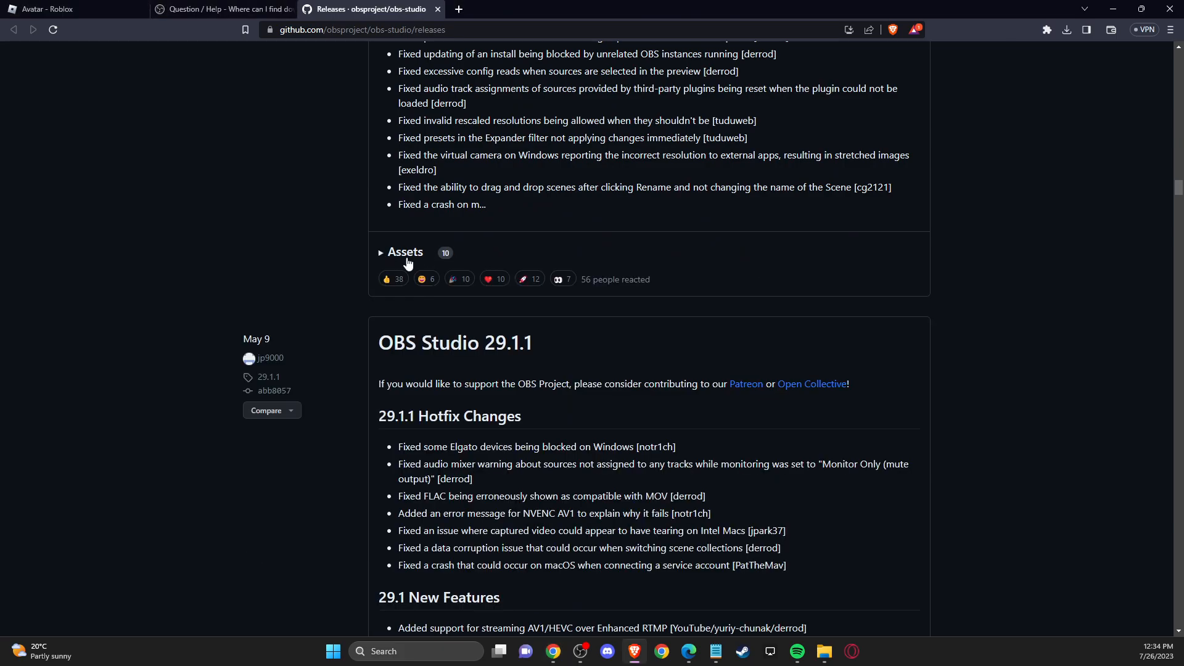
pyautogui.click(405, 251)
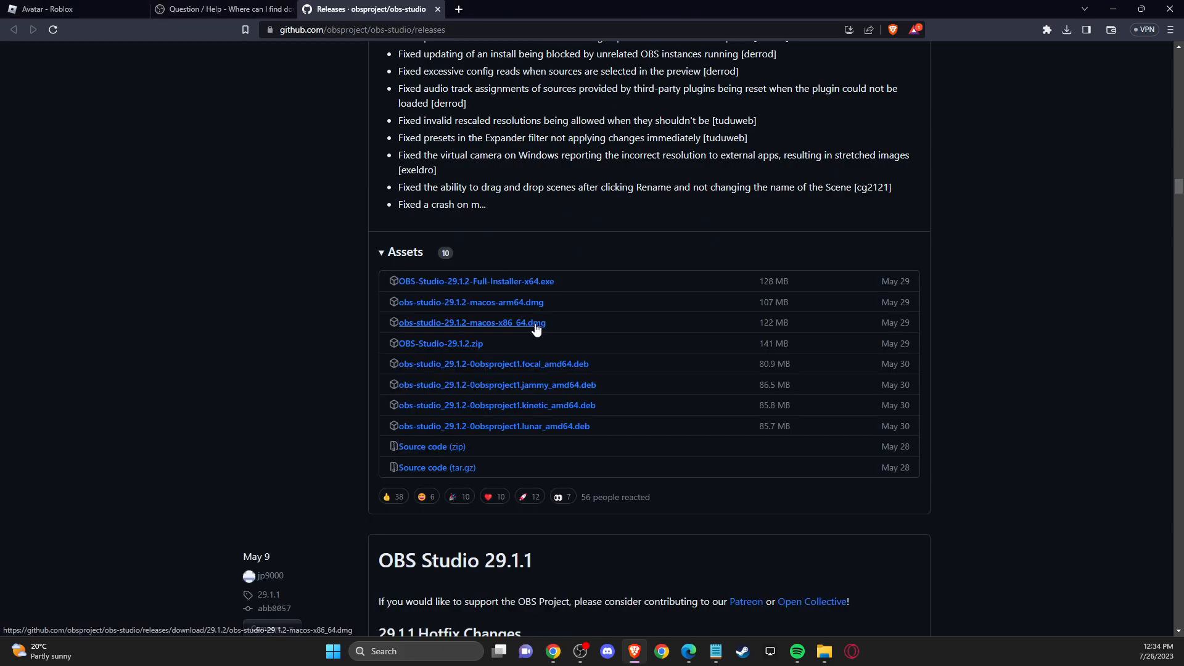
pyautogui.moveTo(476, 299)
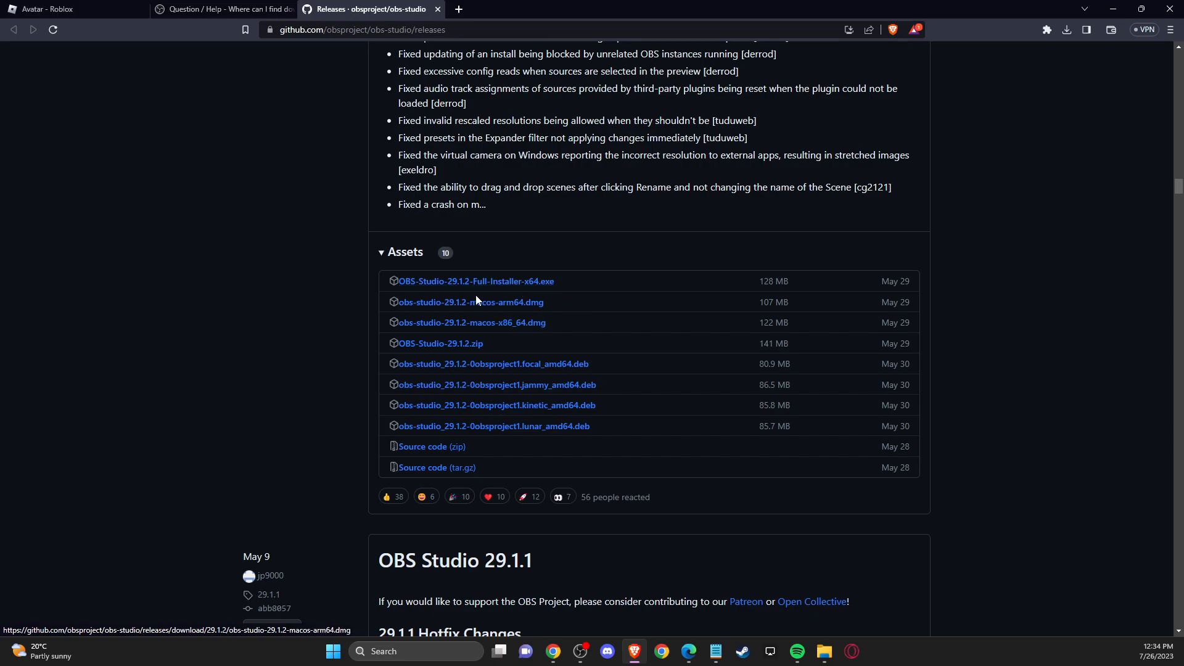
pyautogui.moveTo(470, 274)
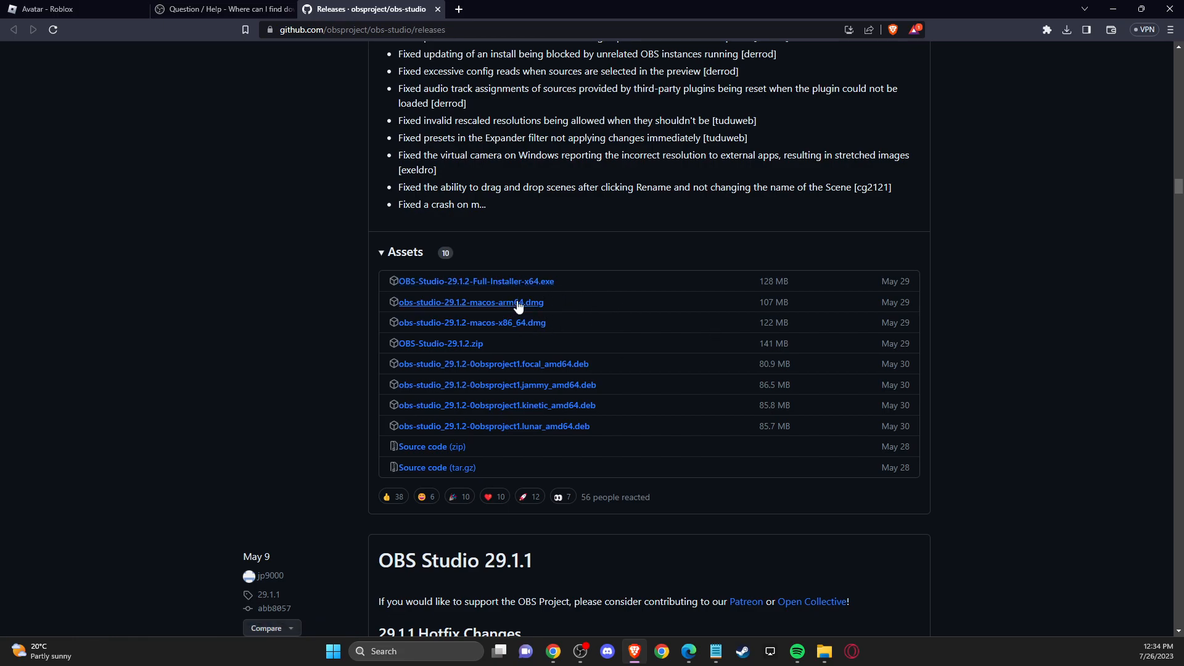
pyautogui.moveTo(529, 282)
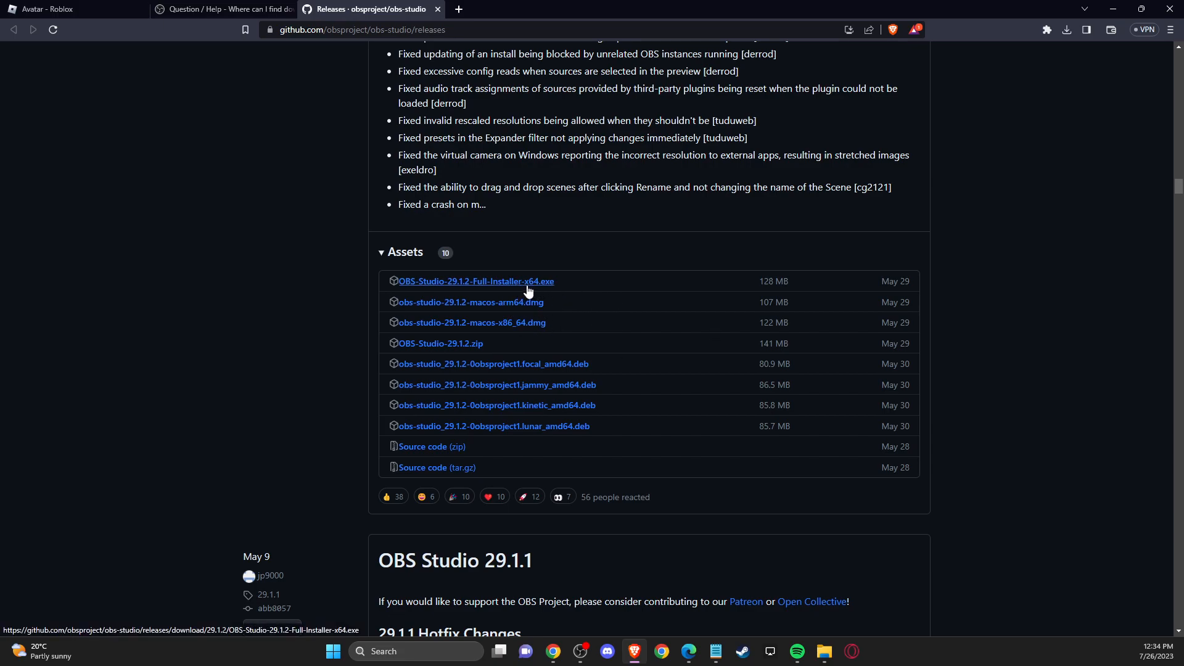
pyautogui.click(476, 281)
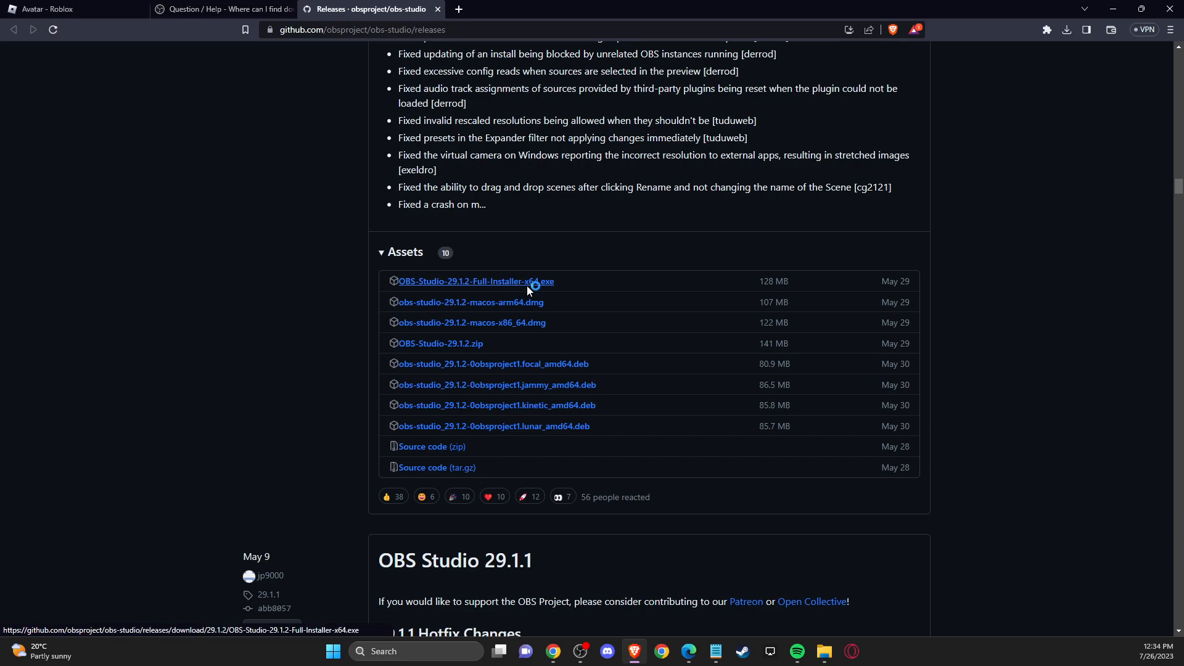
pyautogui.click(474, 281)
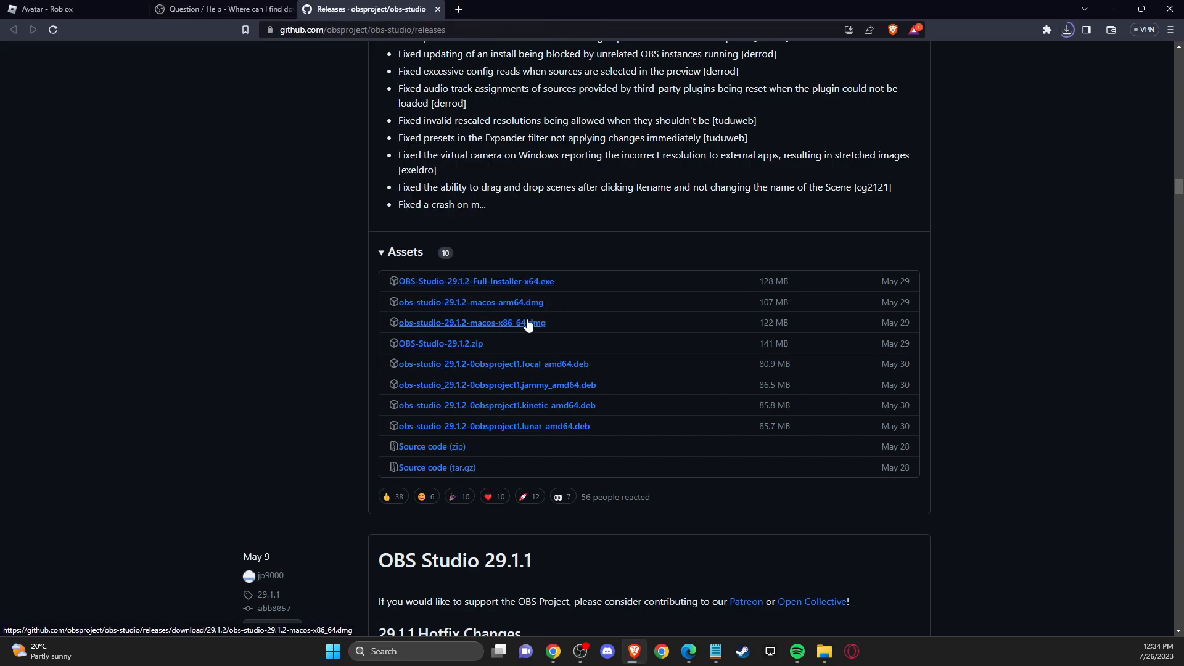
pyautogui.click(471, 323)
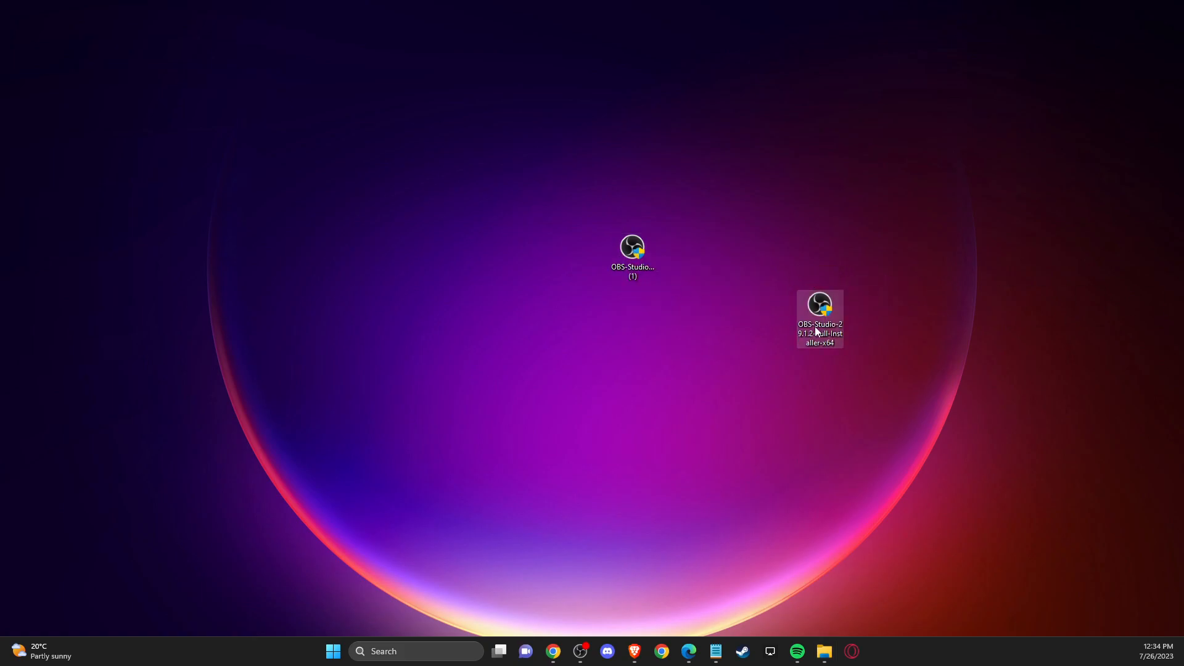
# - Remove the duplicate installer copy and run the remaining OBS Studio 29.1.2 installer
pyautogui.rightClick(821, 319)
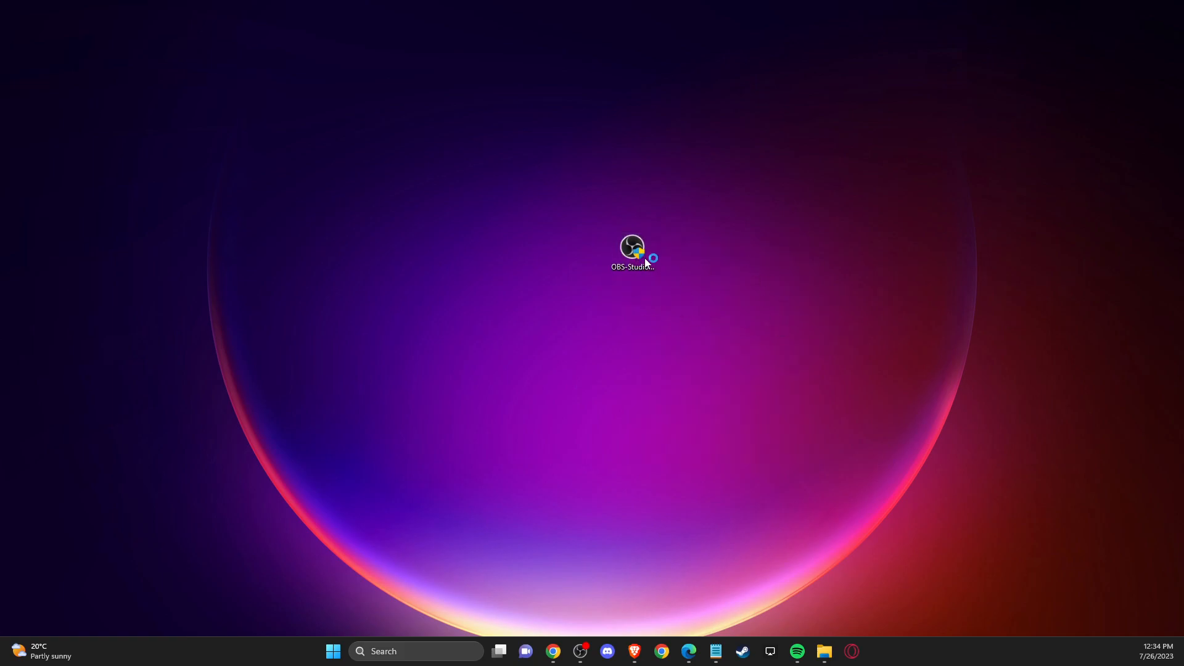
pyautogui.doubleClick(633, 247)
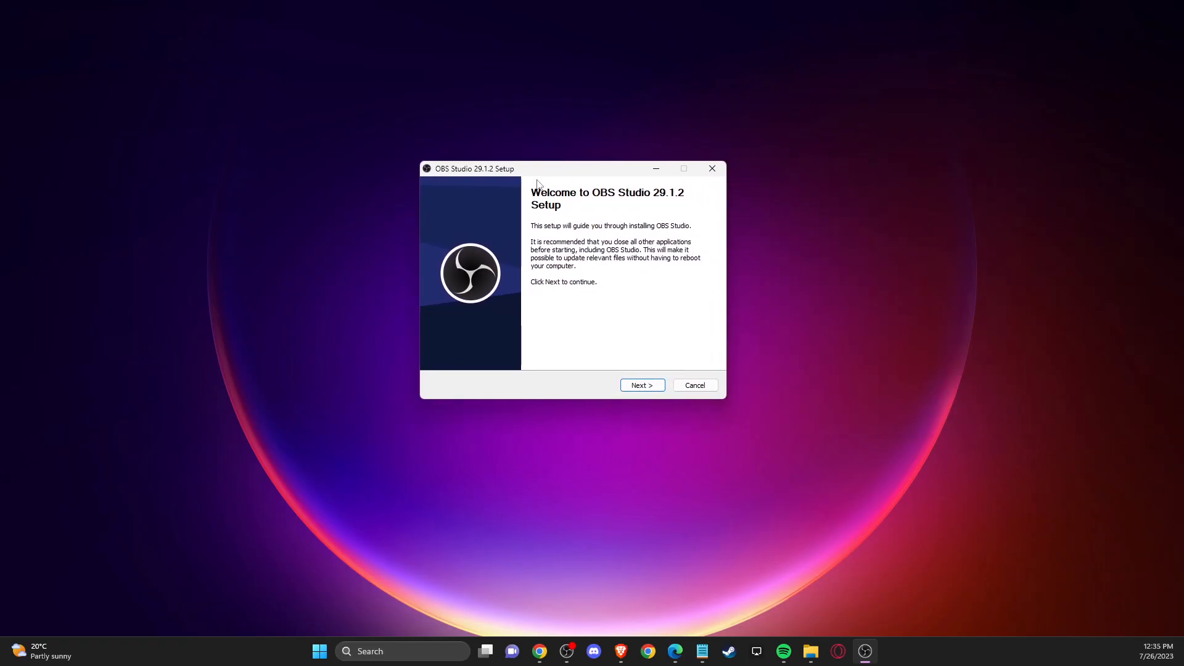
pyautogui.moveTo(766, 207)
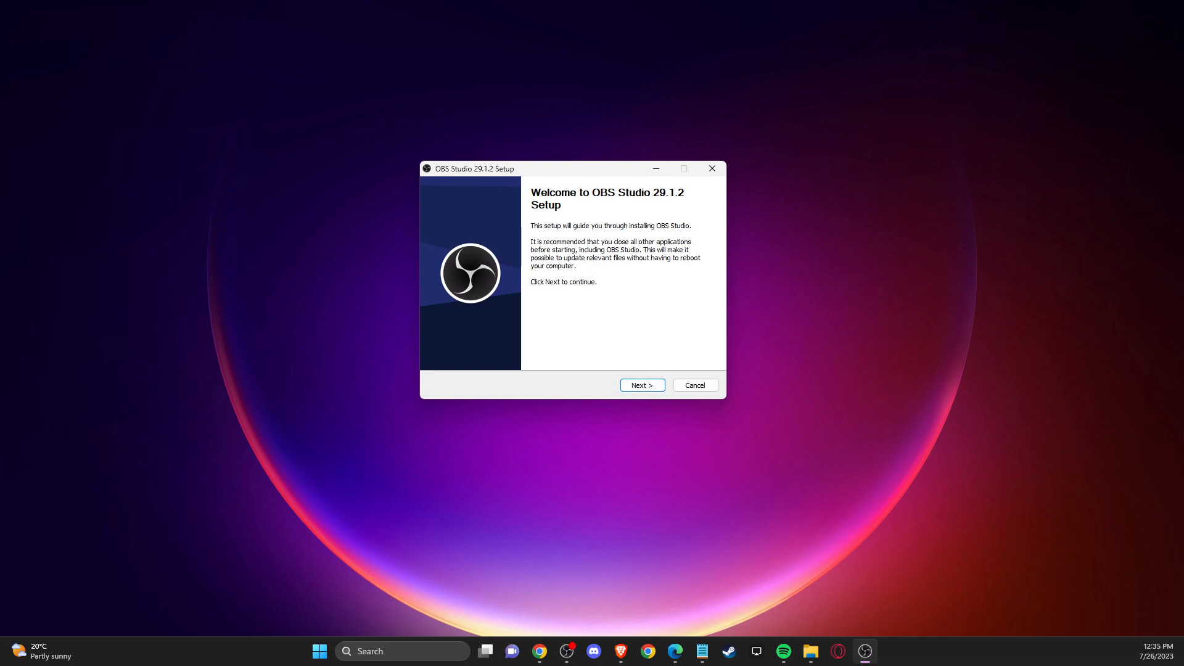
# - Cancel the OBS Studio 29.1.2 Setup wizard at its welcome page without installing
pyautogui.click(642, 385)
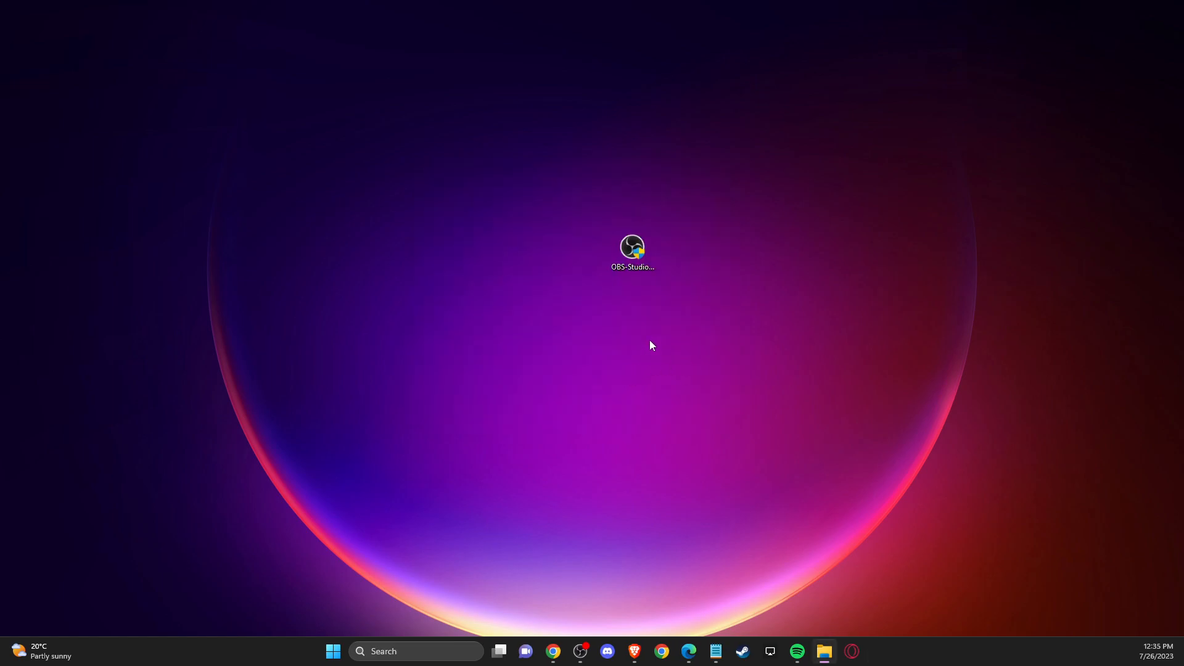
pyautogui.moveTo(1022, 353)
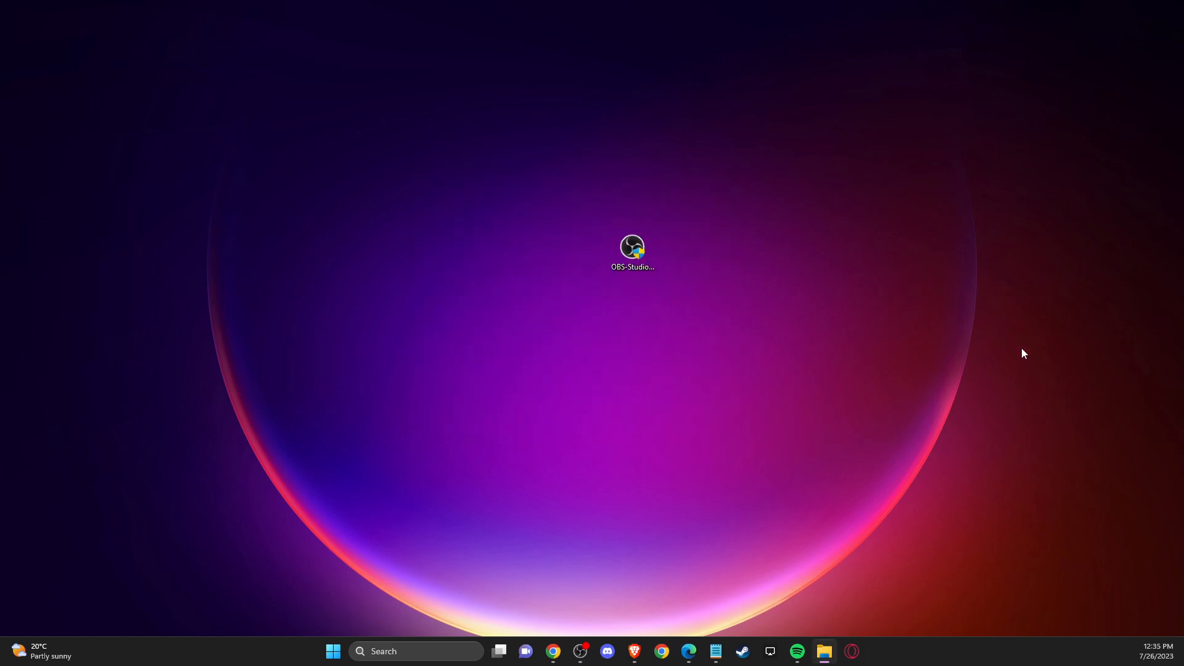
# - Launch OBS Studio from its desktop shortcut, bringing up the 29.1.3 main window
pyautogui.doubleClick(631, 247)
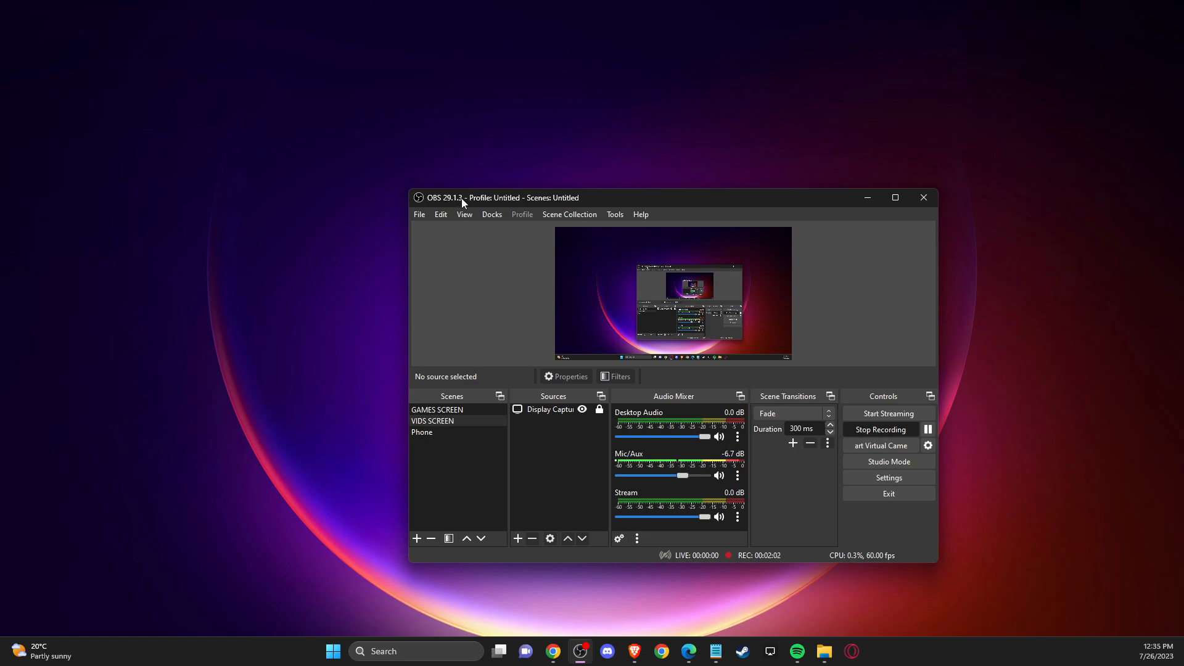
pyautogui.moveTo(608, 281)
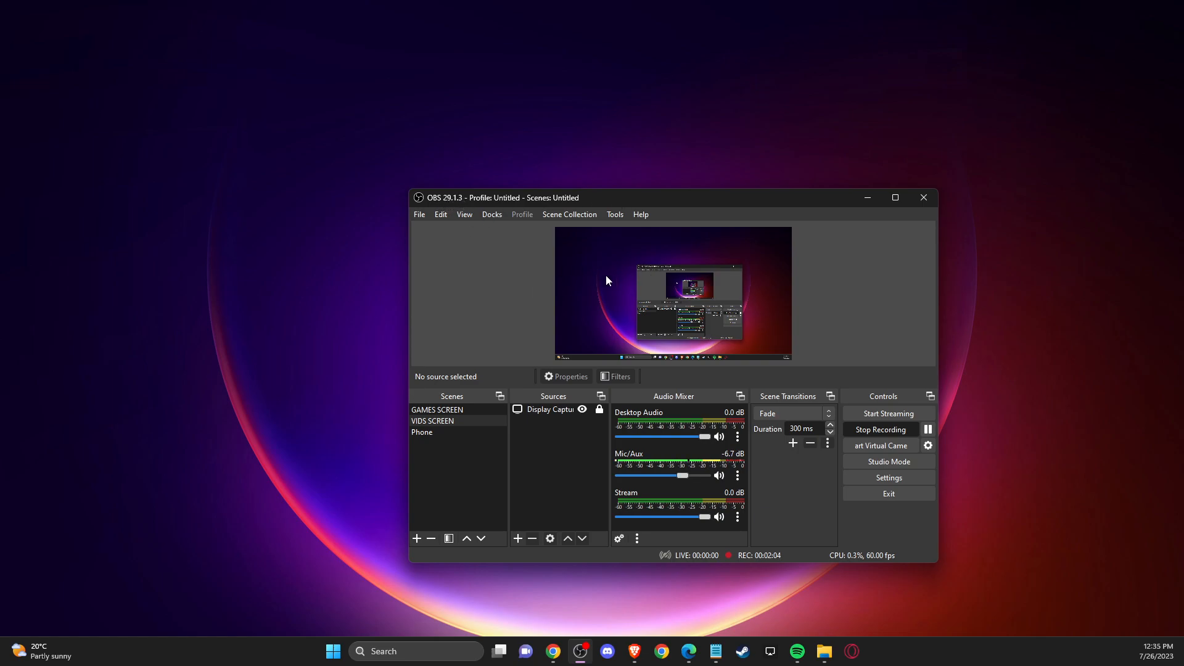
pyautogui.moveTo(665, 288)
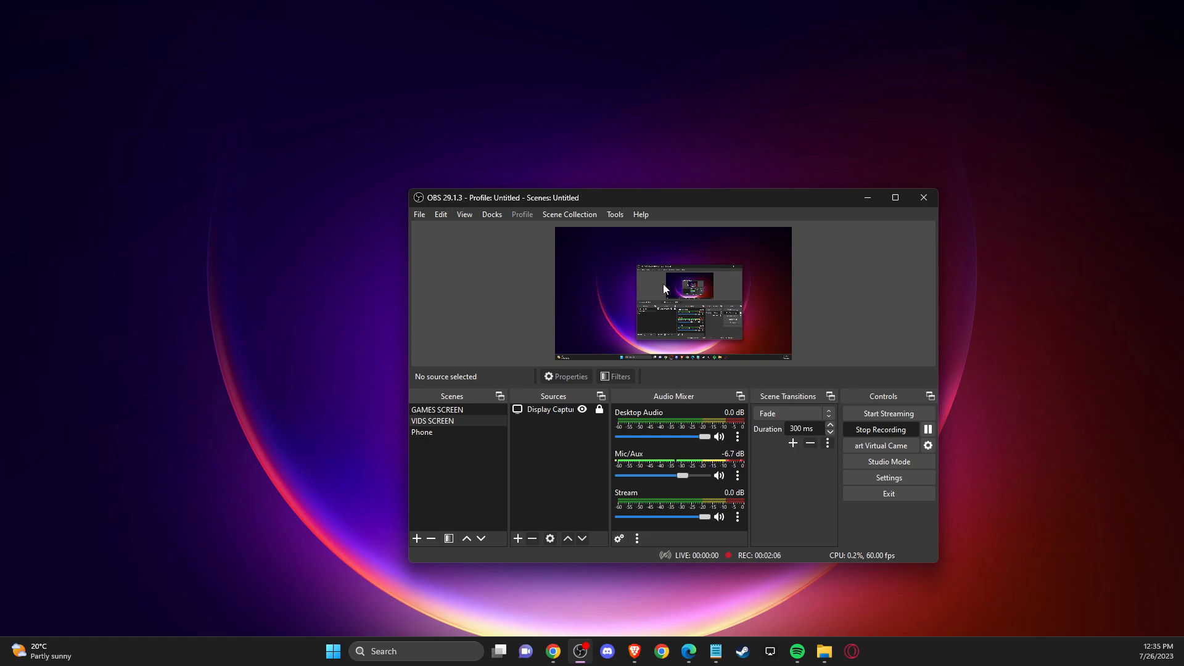
pyautogui.moveTo(690, 297)
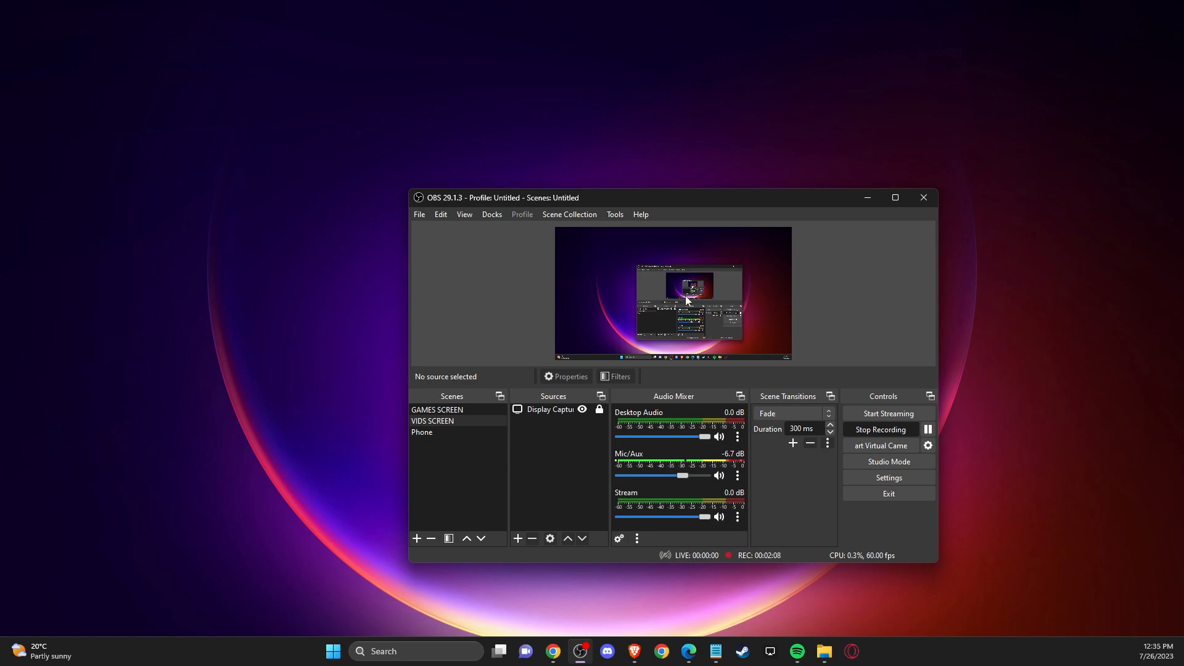